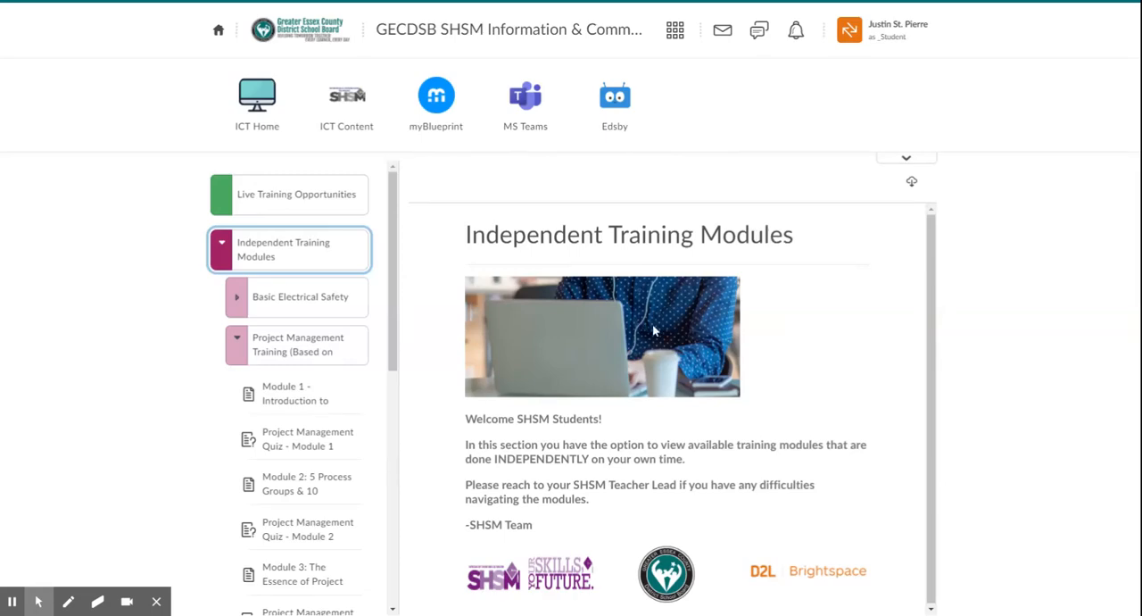
mouse_move(446, 339)
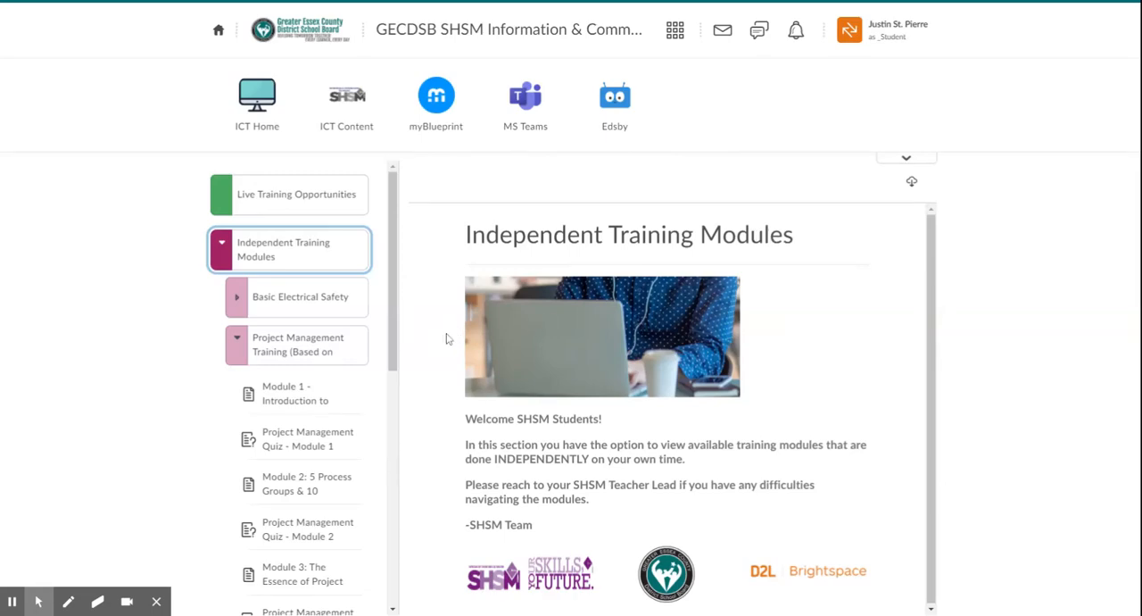
Step: Show the Project Management Training (Based on OCTE) overview with its module list collapsed
left_click(296, 342)
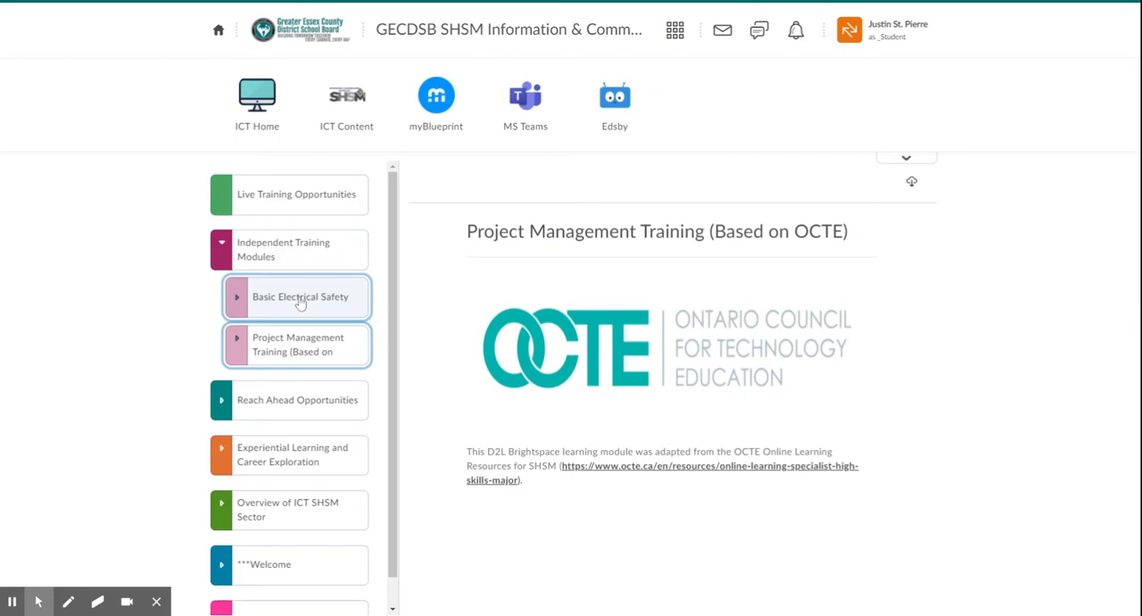
Step: Show the Basic Electrical Safety overview with its modules and quizzes listed in the sidebar
left_click(300, 296)
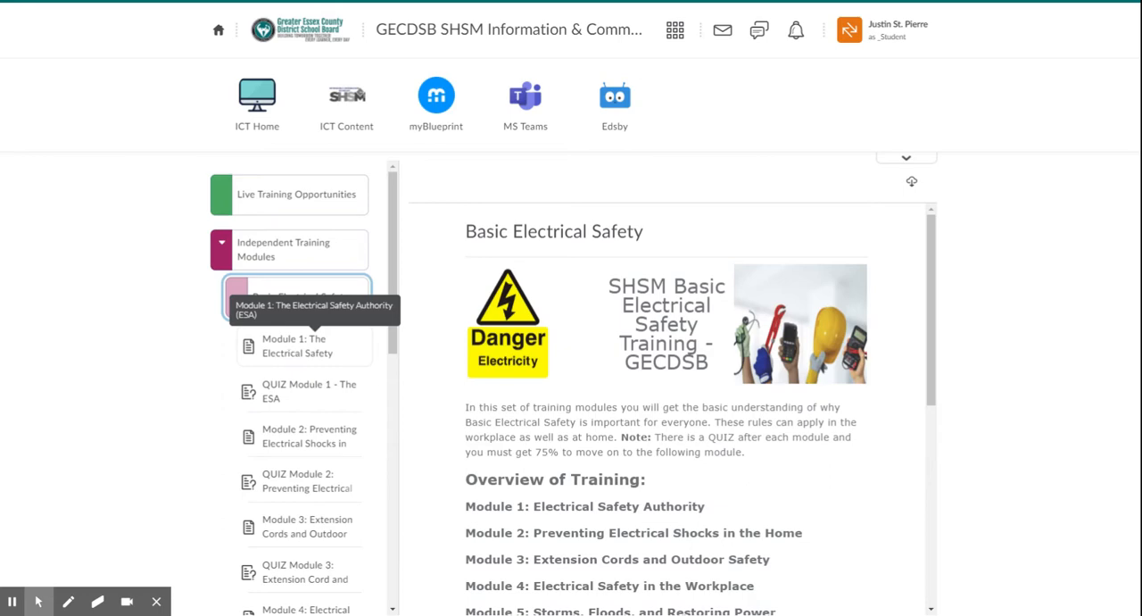
mouse_move(289, 360)
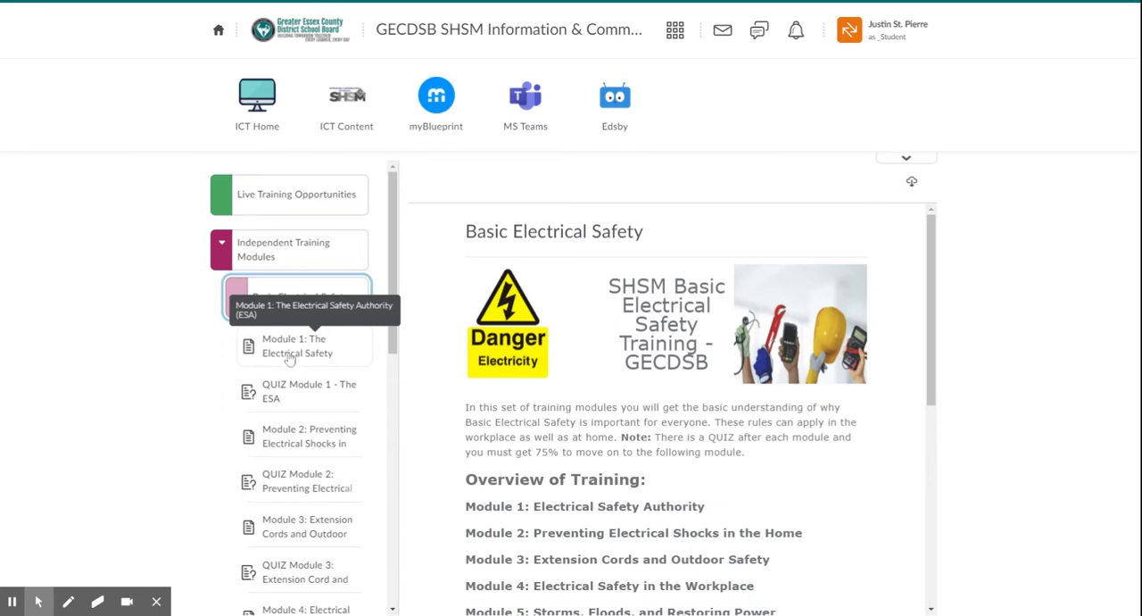
Step: Read Module 1: The Electrical Safety Authority (ESA) down to its video and quiz start link
left_click(296, 346)
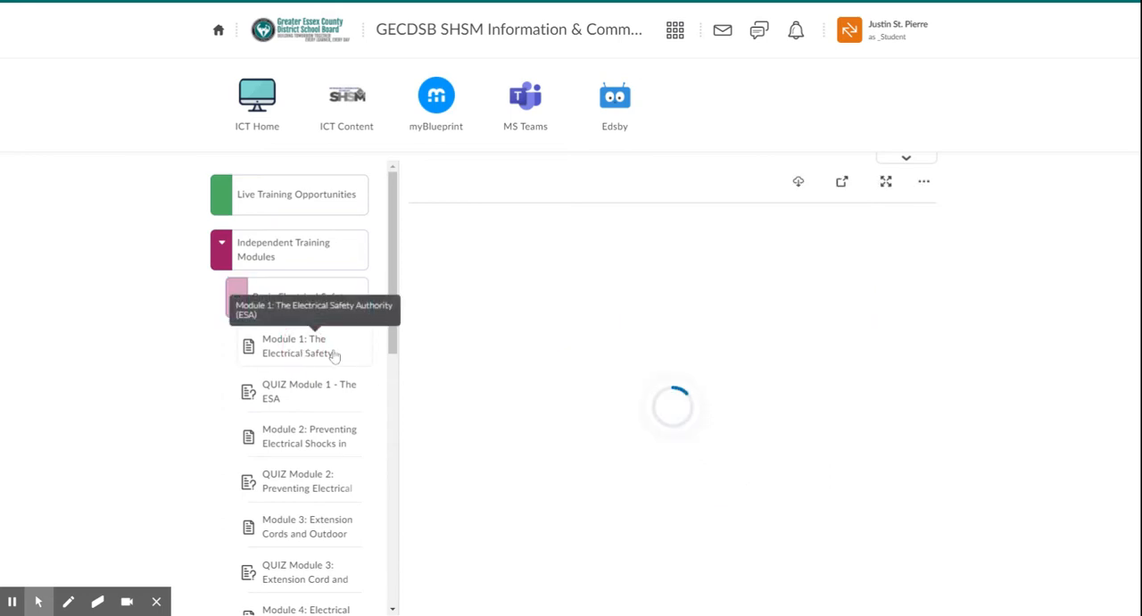
left_click(304, 346)
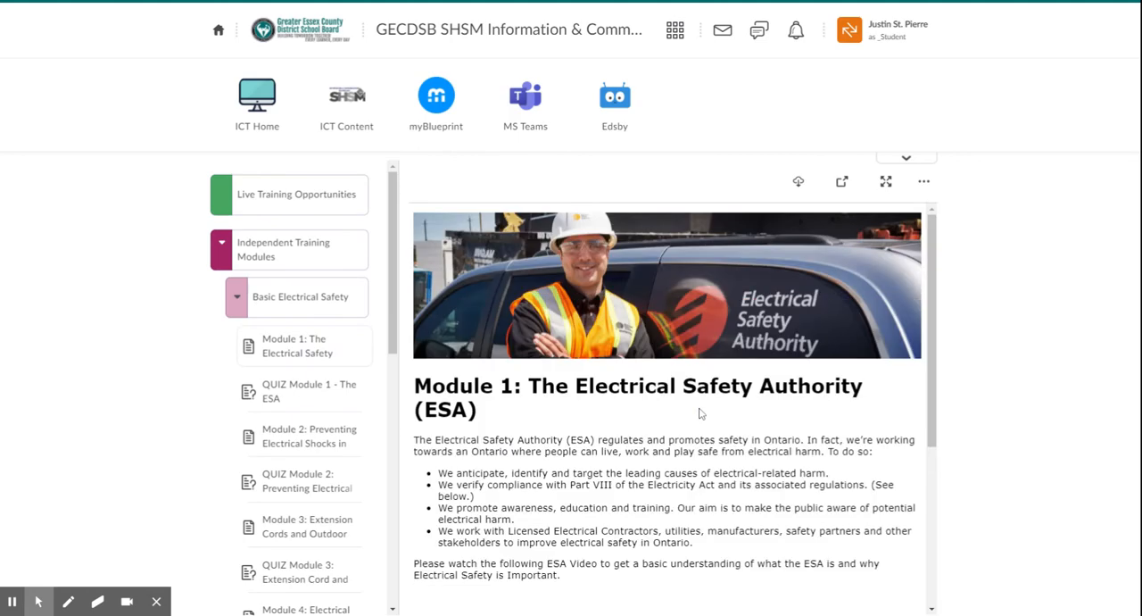
scroll("down", 3)
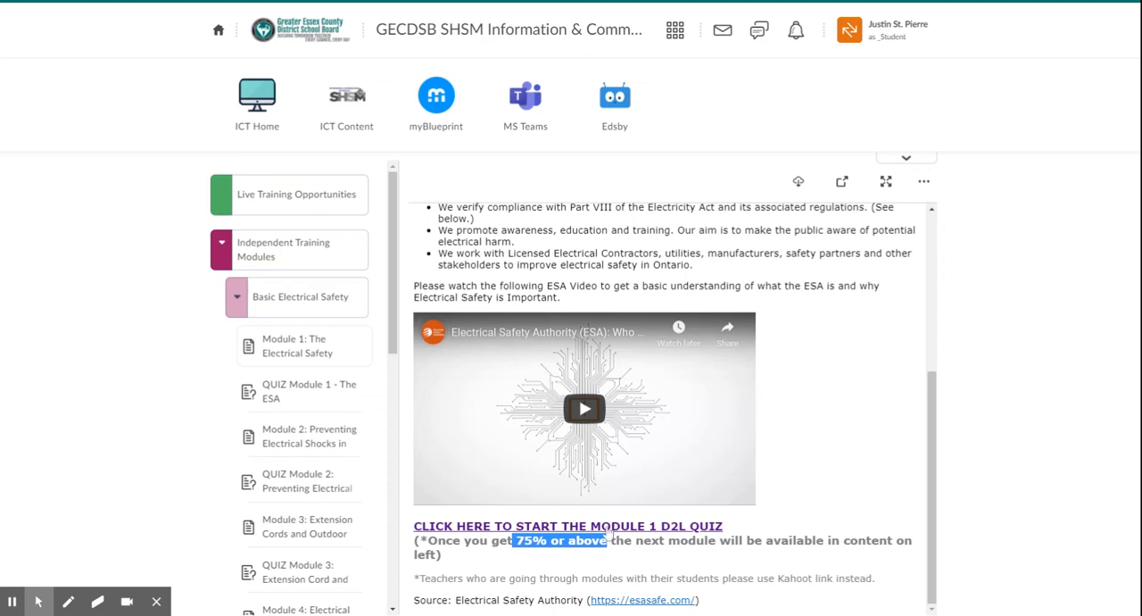
mouse_move(296, 457)
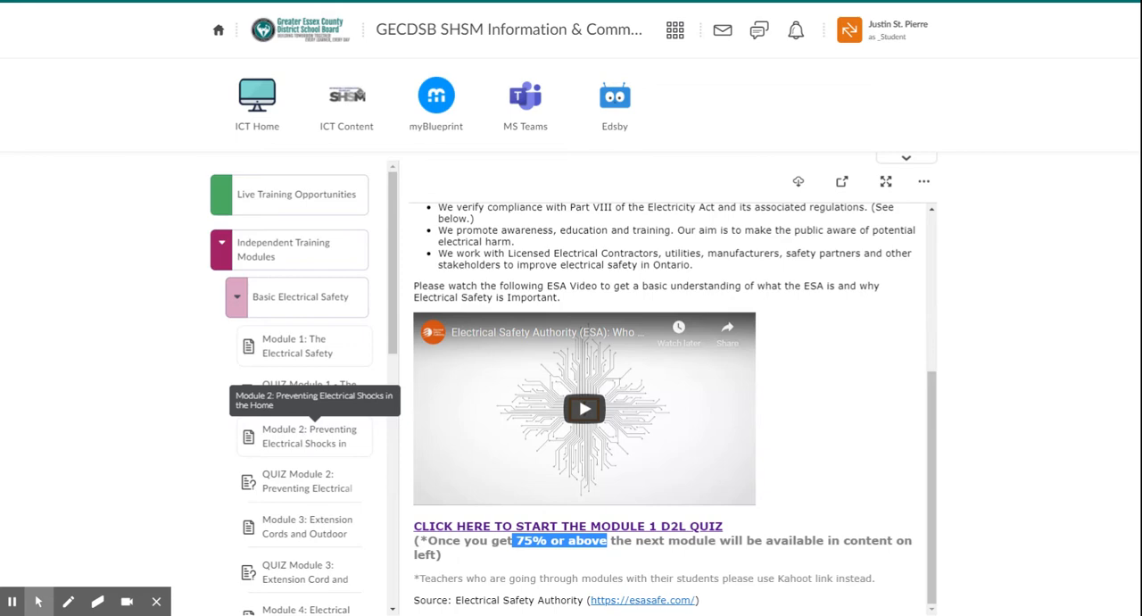
mouse_move(482, 309)
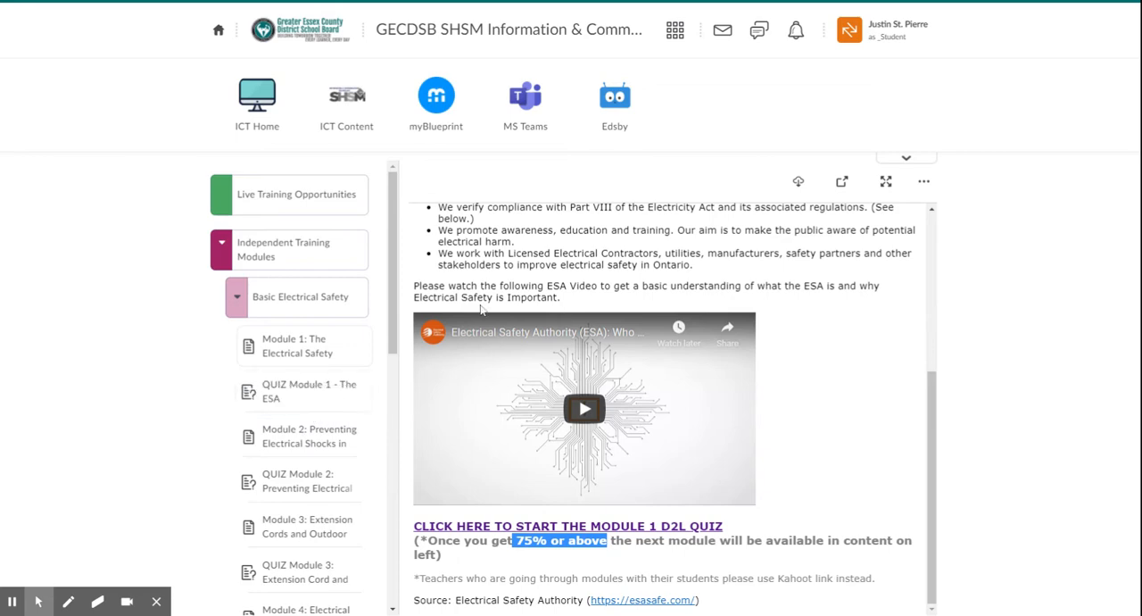
mouse_move(307, 437)
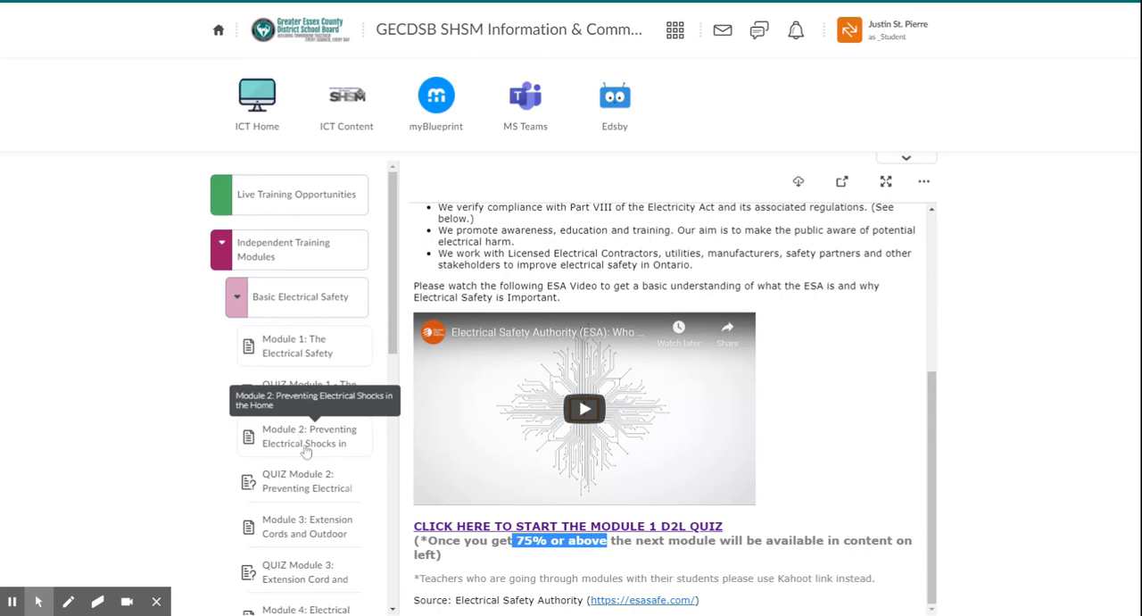
mouse_move(307, 452)
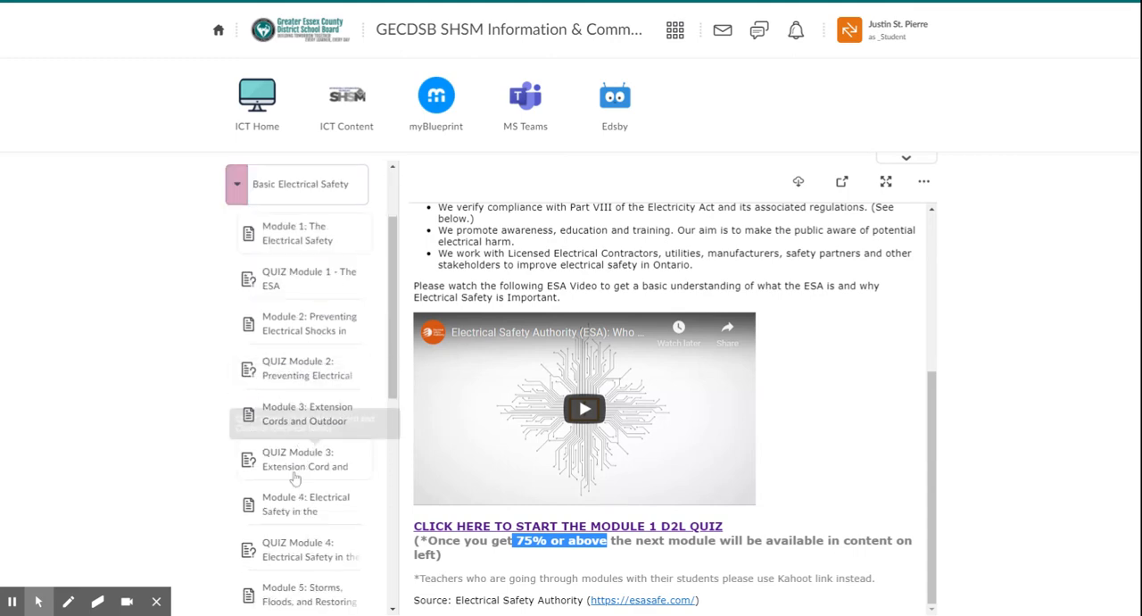
Step: Browse the sidebar past Modules 2–5 and their quizzes to reach the Module Reflection Form
scroll("down", 3)
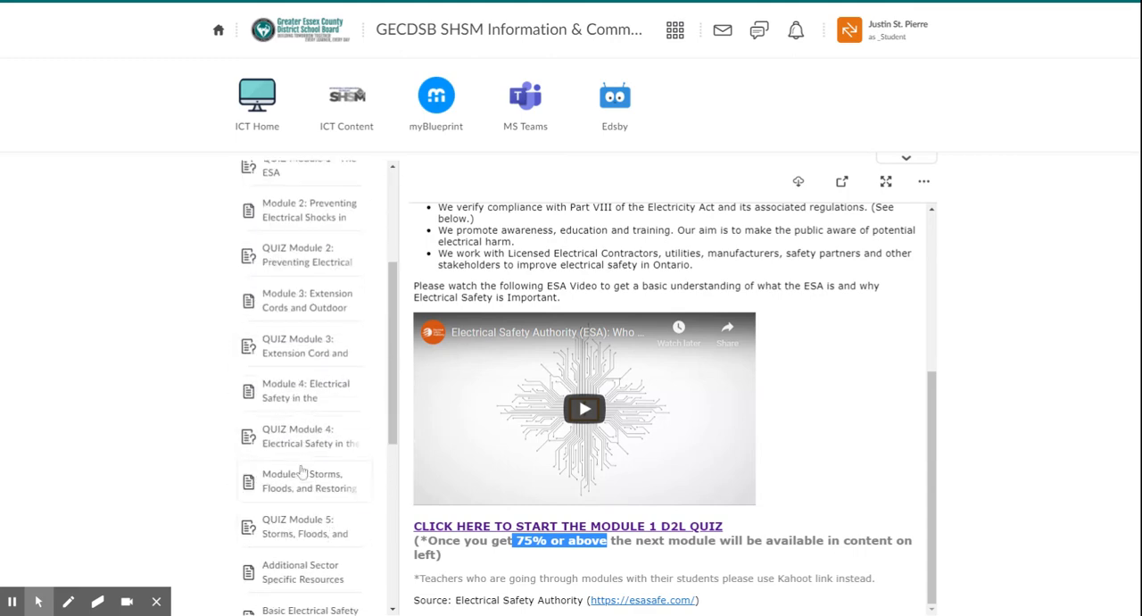
mouse_move(303, 486)
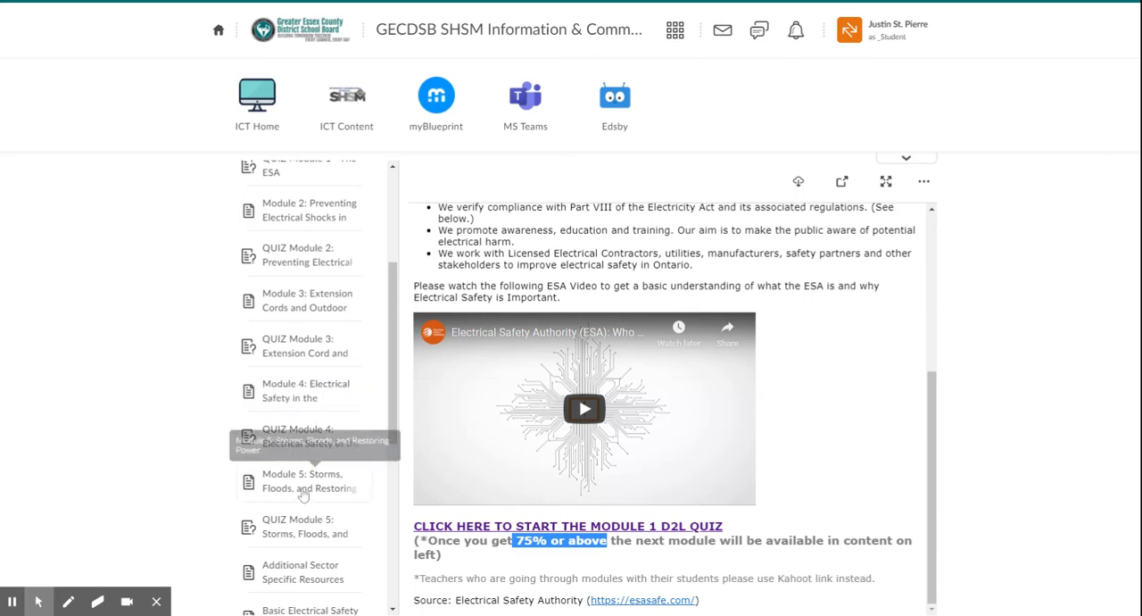
mouse_move(342, 555)
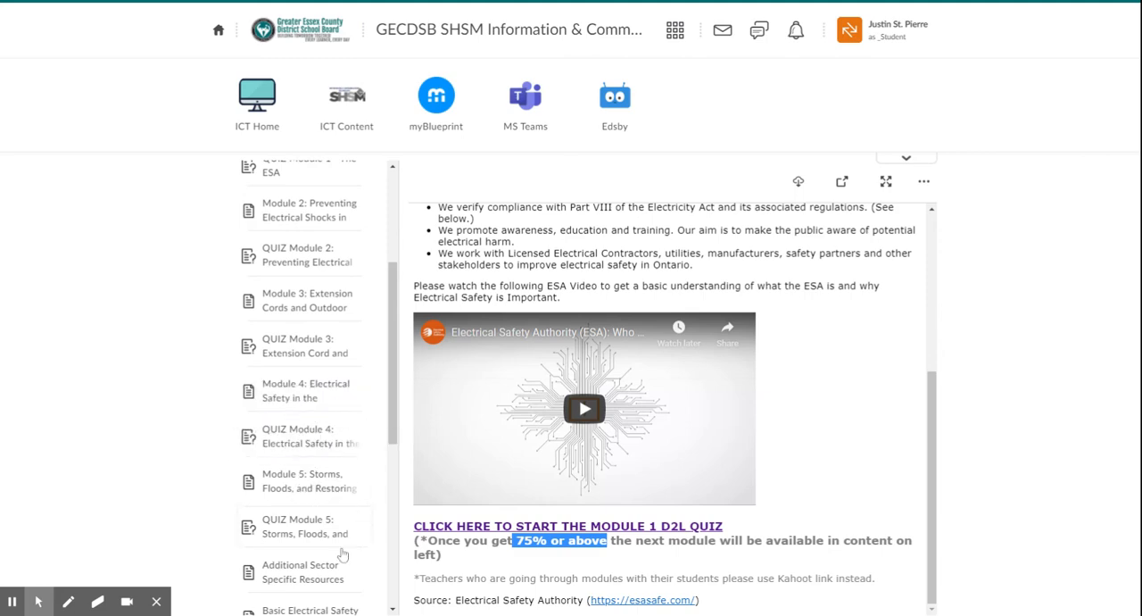
scroll("down", 3)
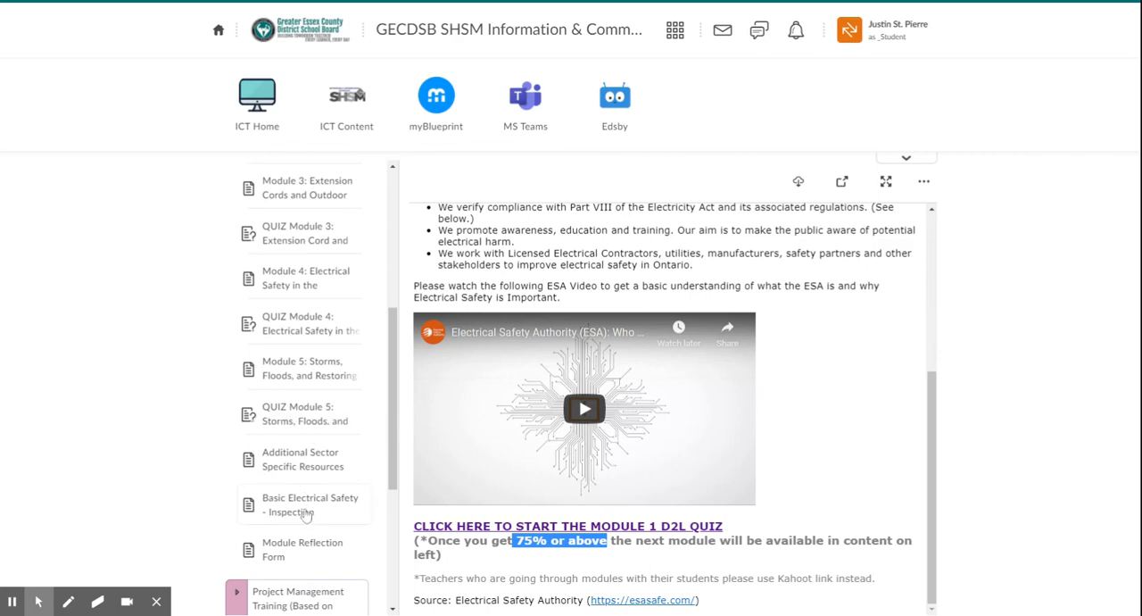
mouse_move(296, 553)
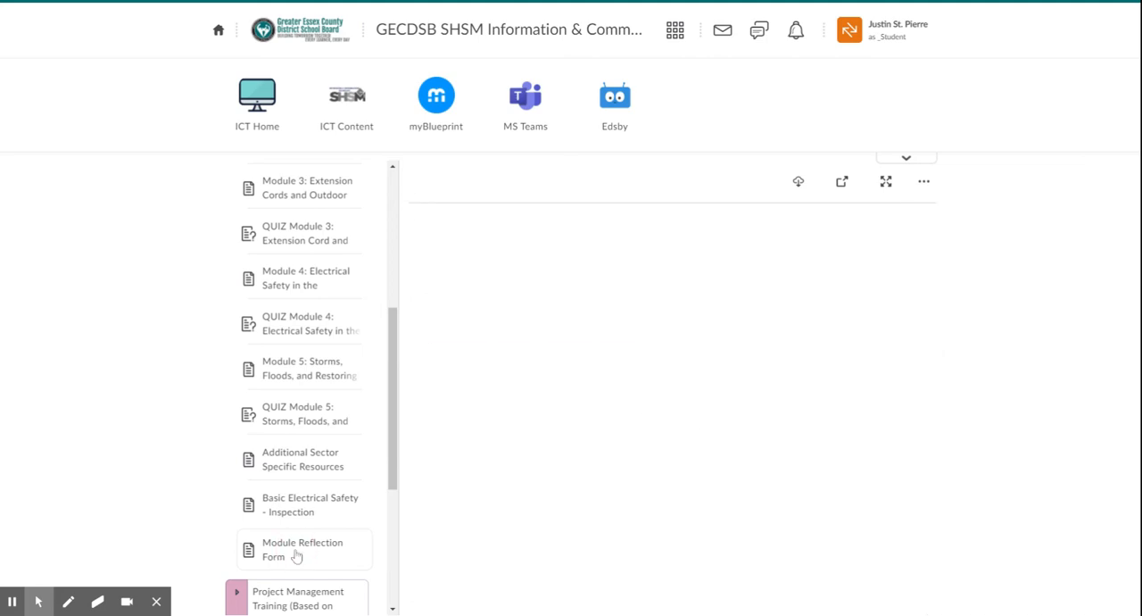
Step: Read the Module Reflection Form down to its final question and Submit button
left_click(302, 550)
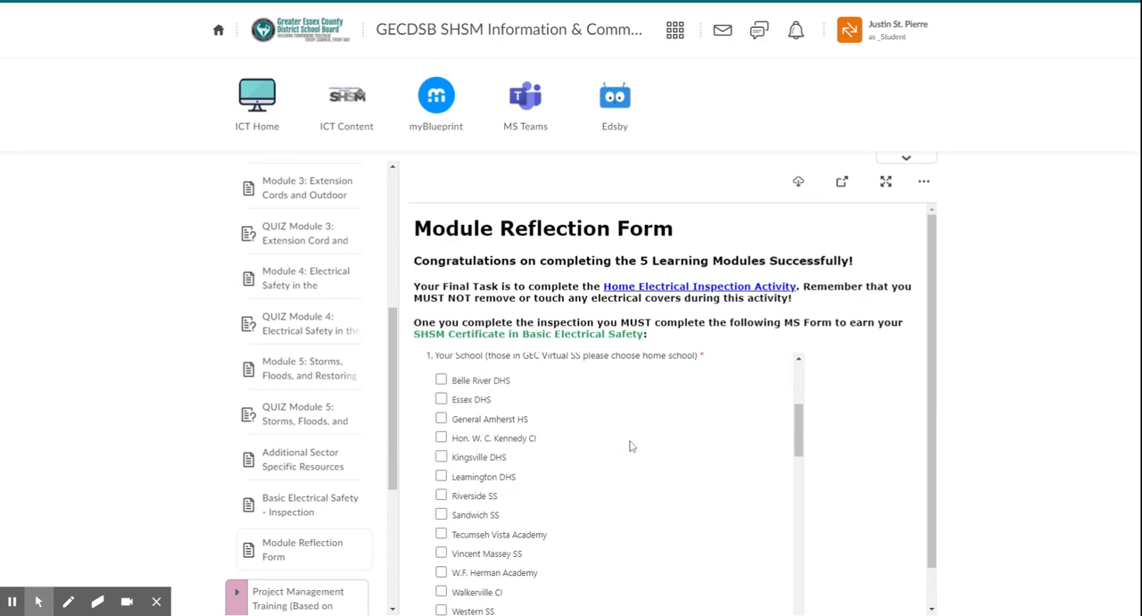
scroll("down", 3)
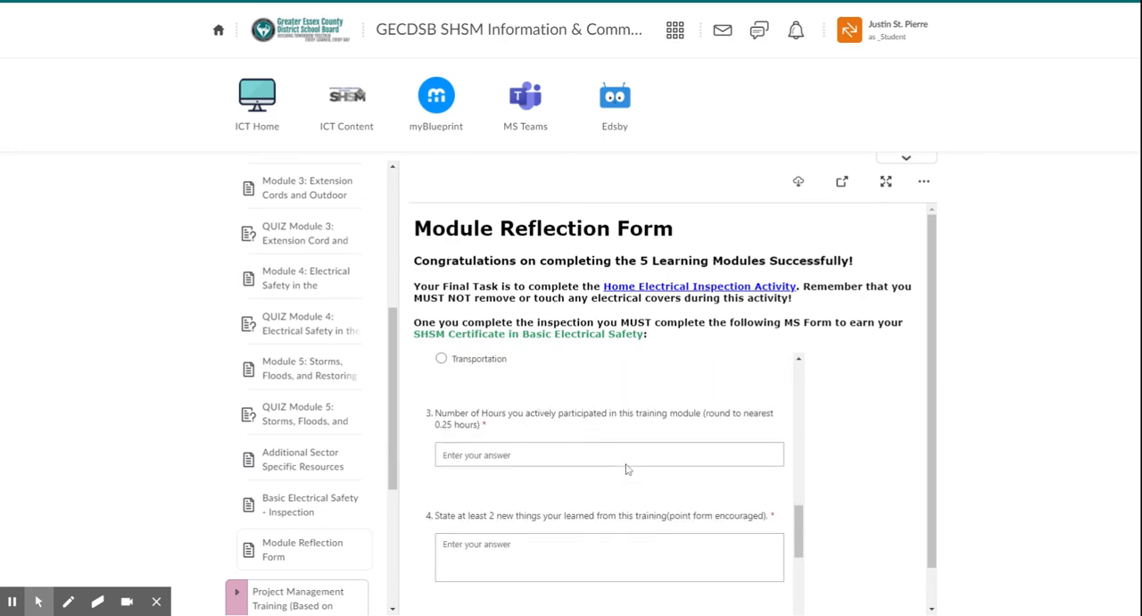
scroll("down", 3)
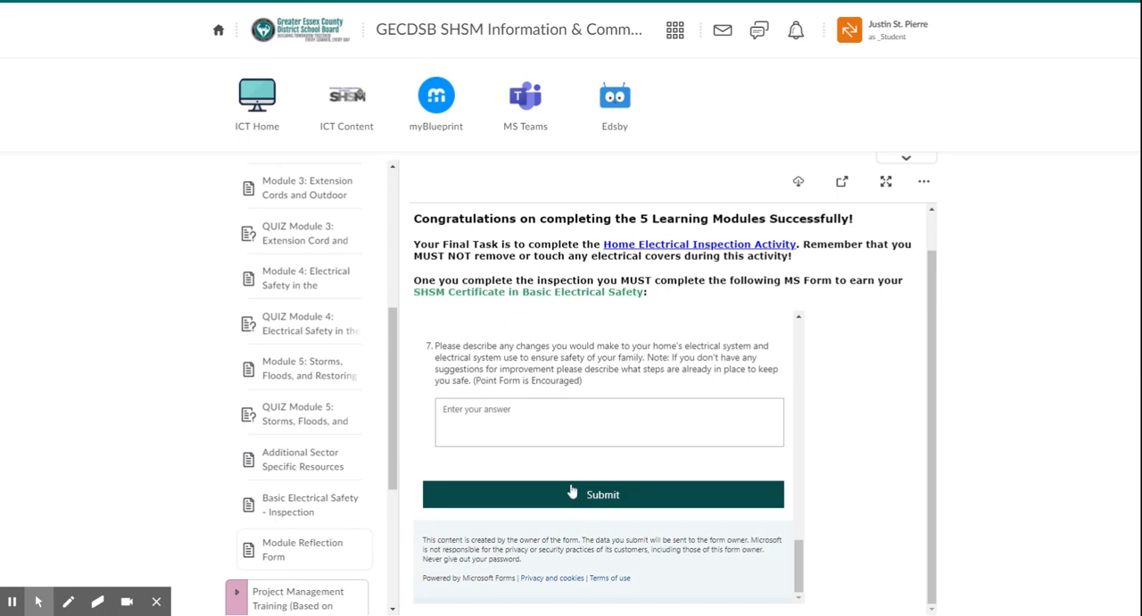
mouse_move(692, 450)
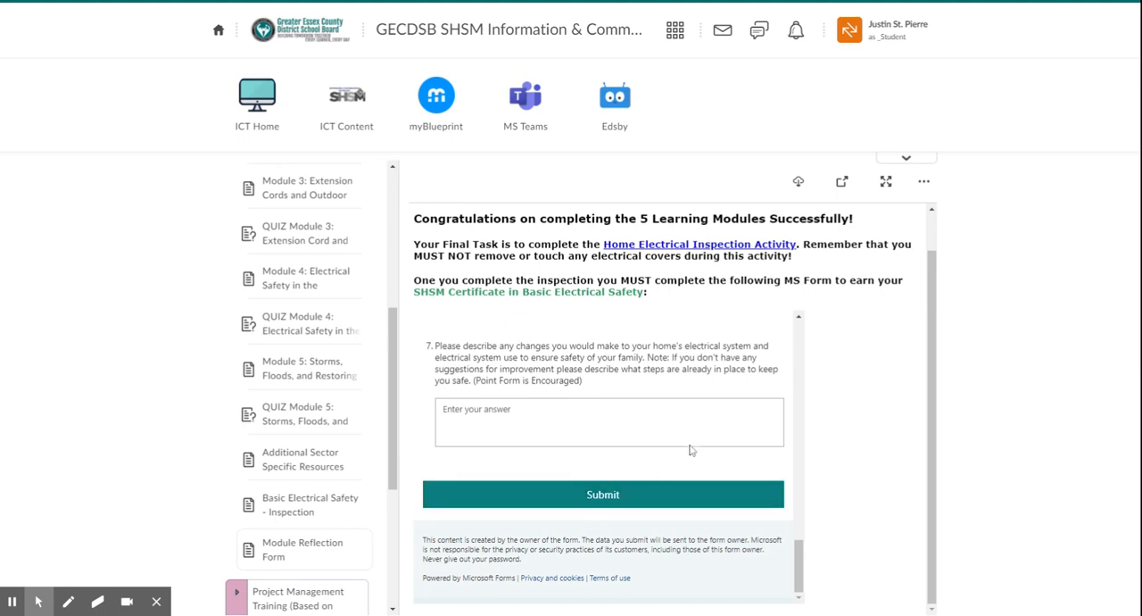